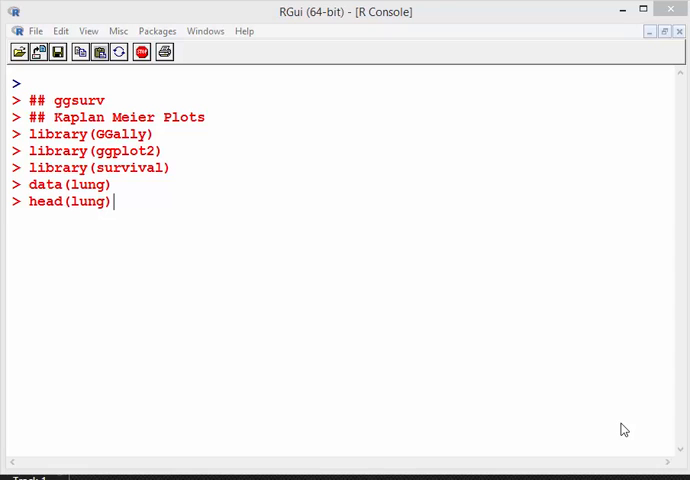
mouse_move(284, 152)
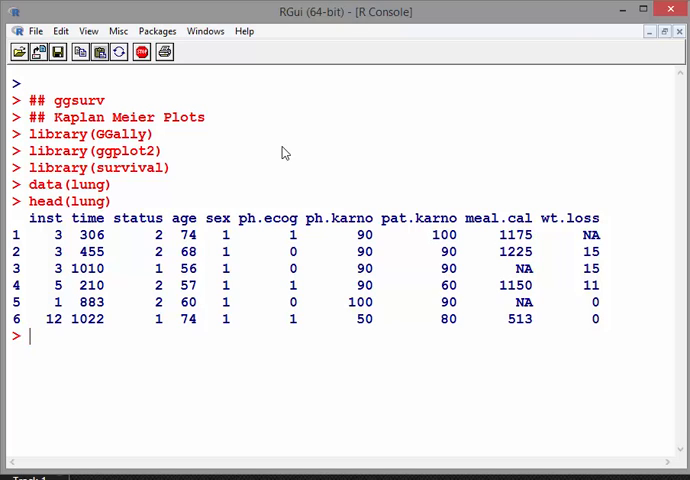
Show the first rows of the lung and kidney datasets with head(lung) and head(kidney).
text(he)
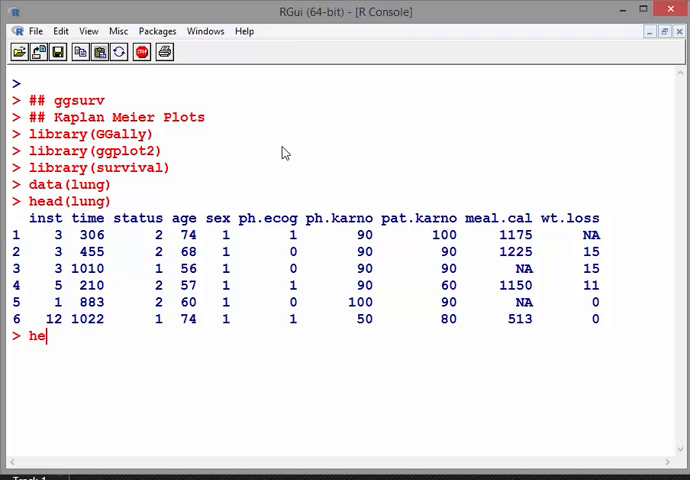
text(ad(kidney)
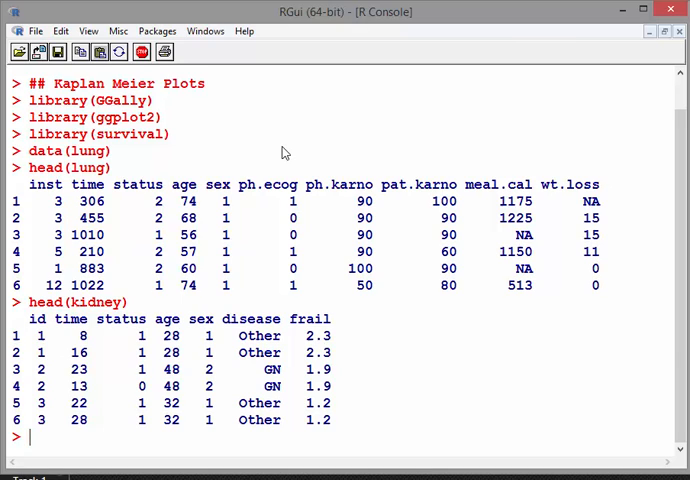
Clear the console with Ctrl+L and enter the comment '# Survival Analysis'.
key(ctrl+l)
text(#)
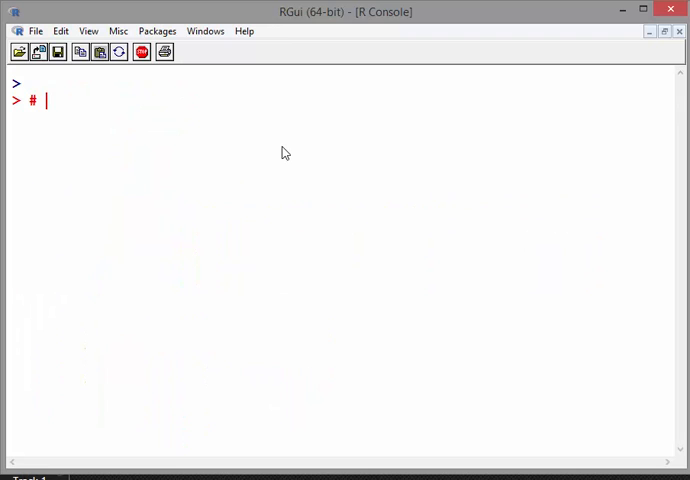
text(s)
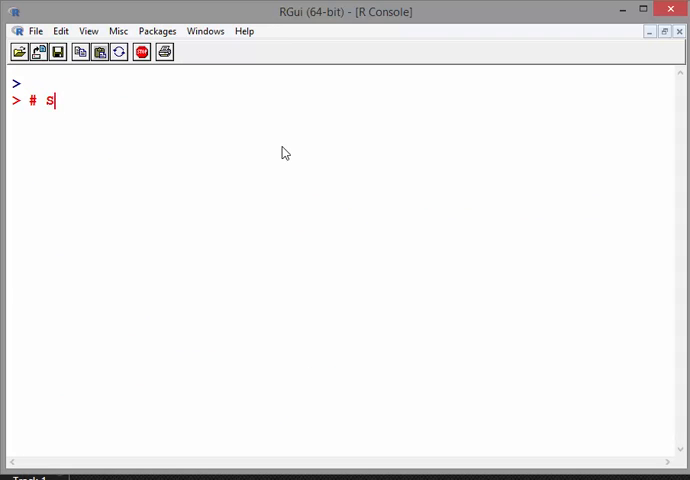
text(urvival A)
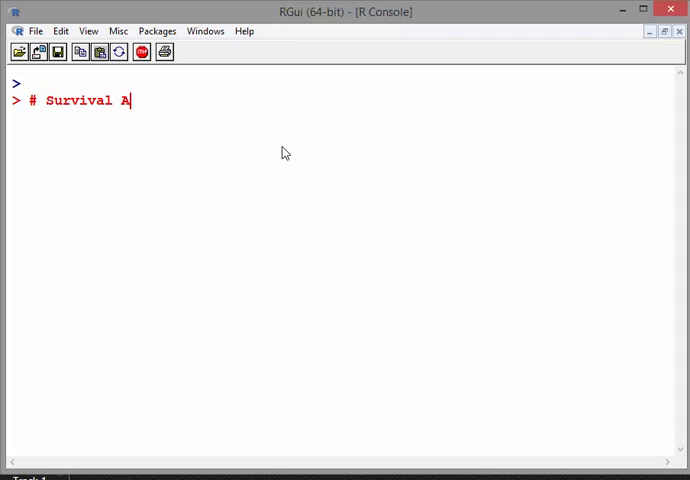
text(nalysi)
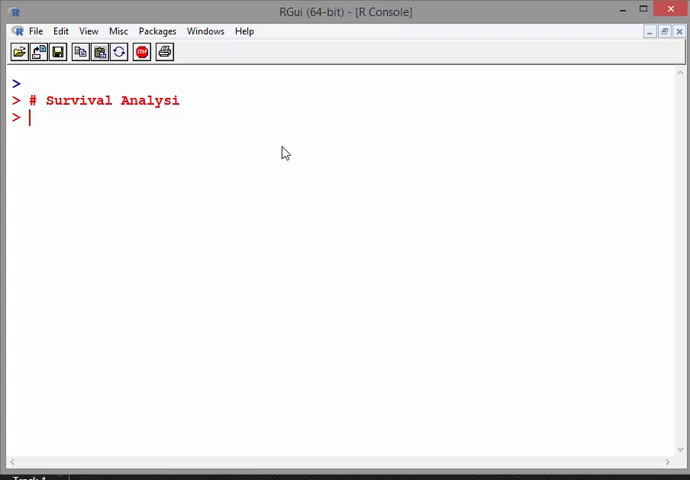
text(# Survival Analysis)
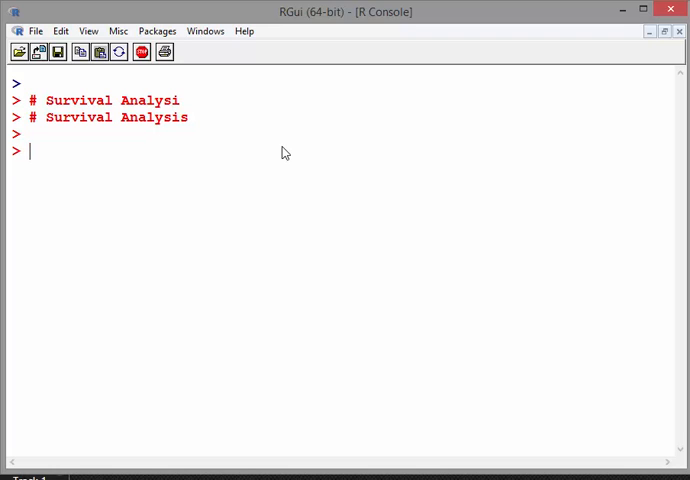
mouse_move(504, 168)
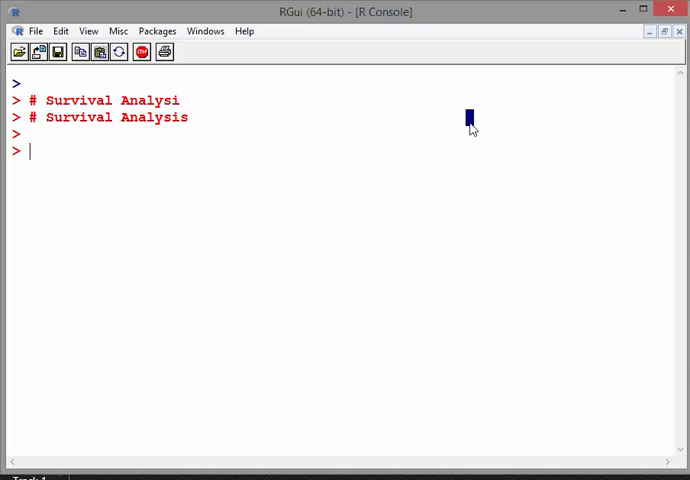
Fit sf.lung, sf.sex and sf.kid with survfit, then print the sf.lung and sf.sex summaries.
text(sf.lung <- survfit(Surv(time,status)~1,data=lung))
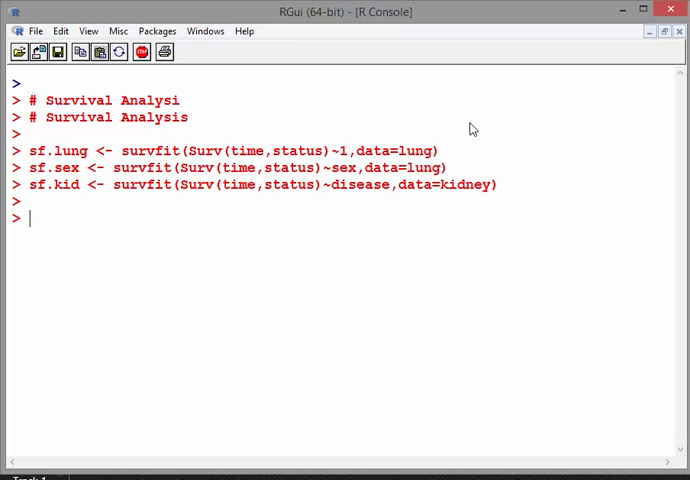
text(sf.lung)
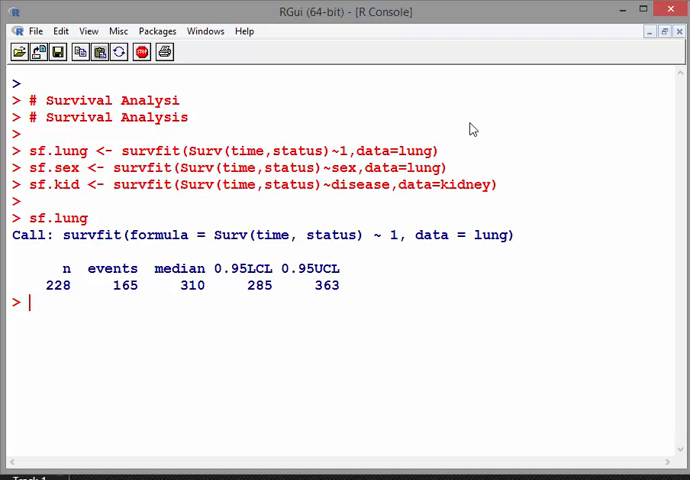
text(sf.lung)
text(sf.sex)
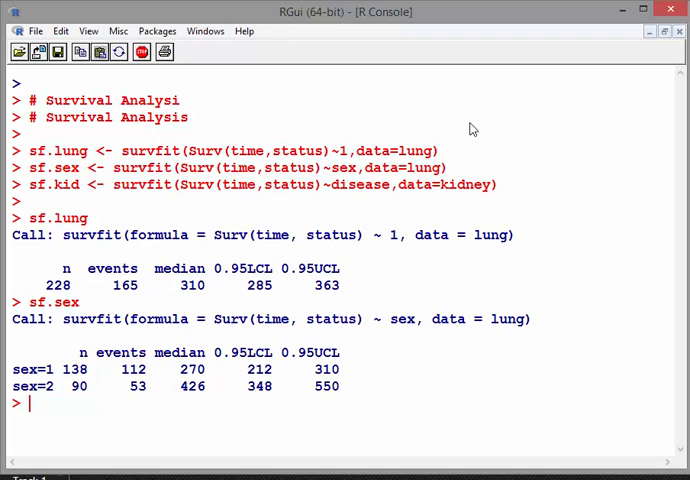
Clear the console and print sf.kid, the kidney survival summary by disease group.
key(ctrl+l)
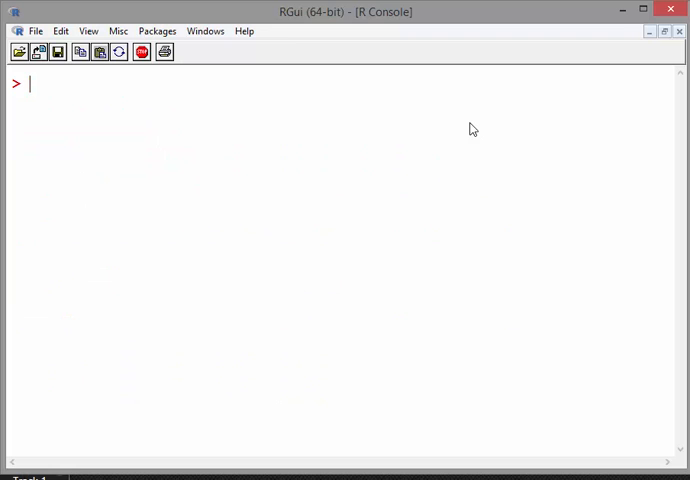
text(sf.kid)
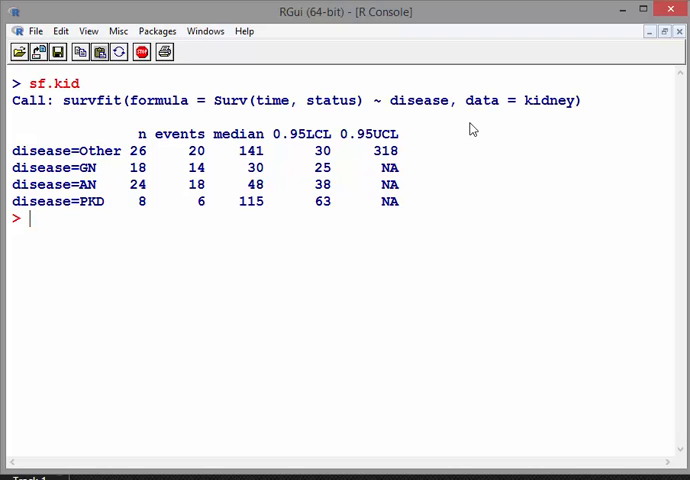
Plot Kaplan-Meier curves with ggsurv(sf.lung), then ggsurv(sf.sex) split by sex.
text(ggs)
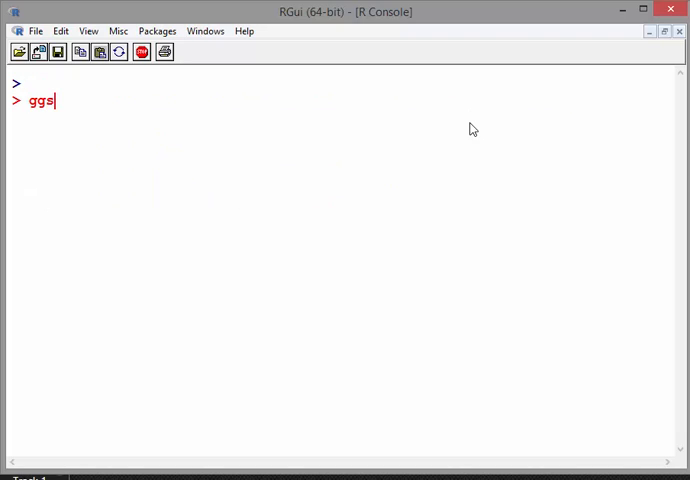
text(urv)
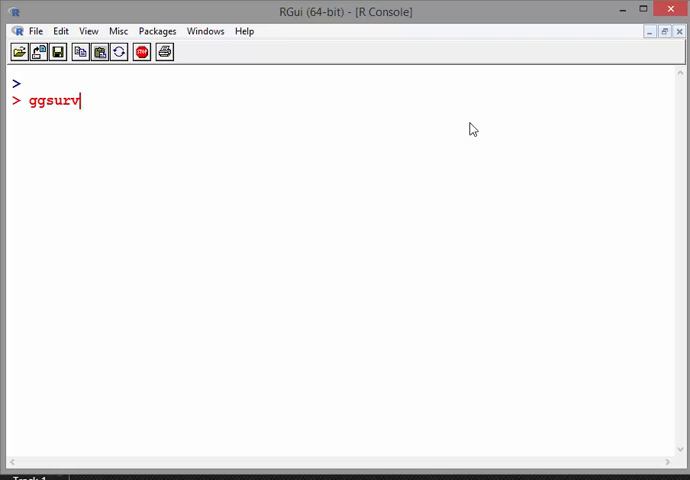
text(()
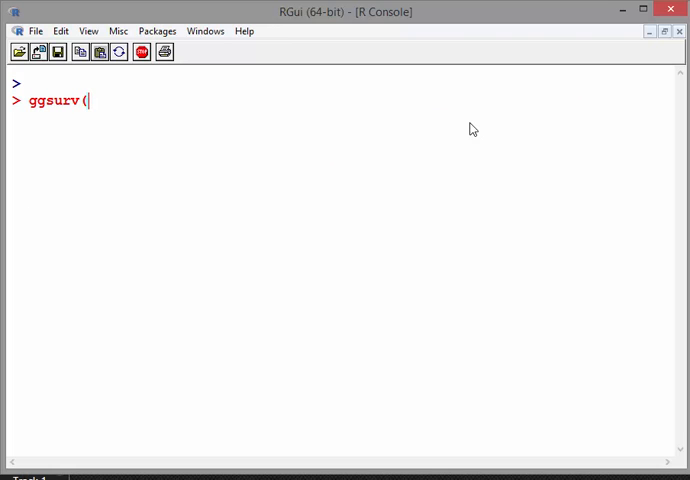
text(sf.)
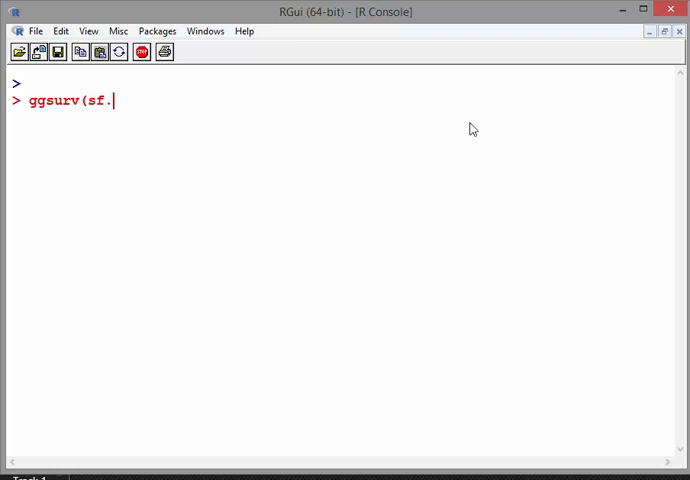
text(l)
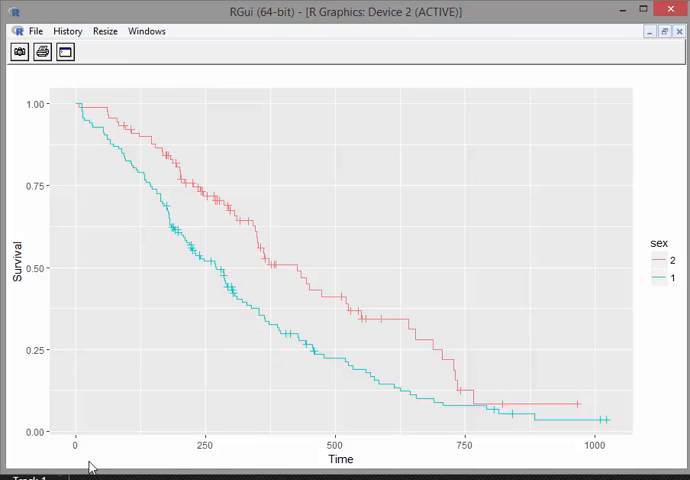
mouse_move(84, 114)
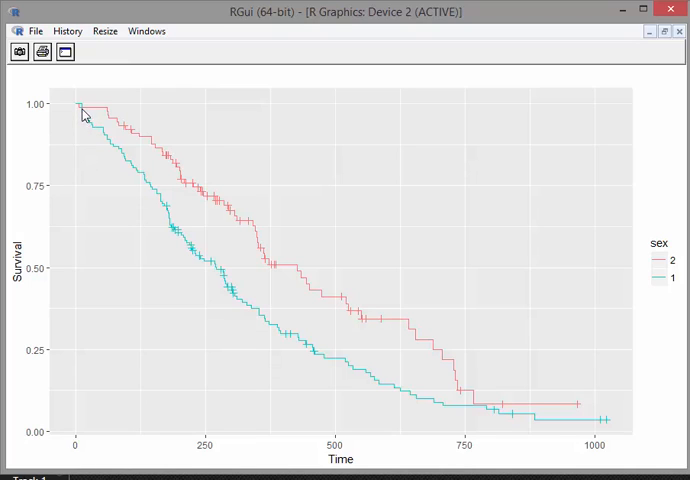
mouse_move(136, 140)
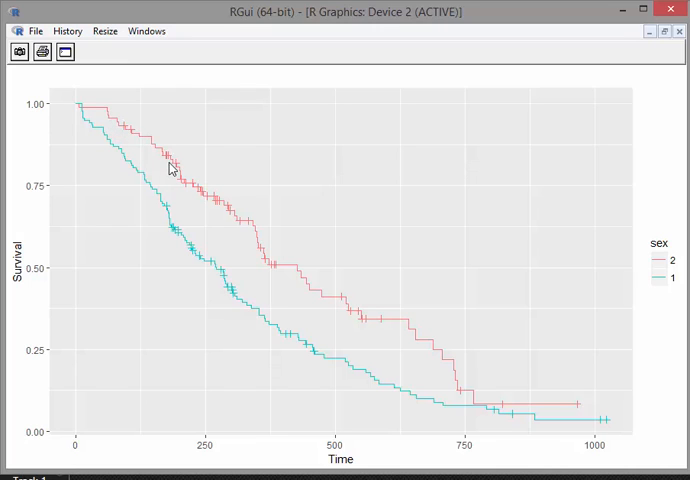
mouse_move(268, 276)
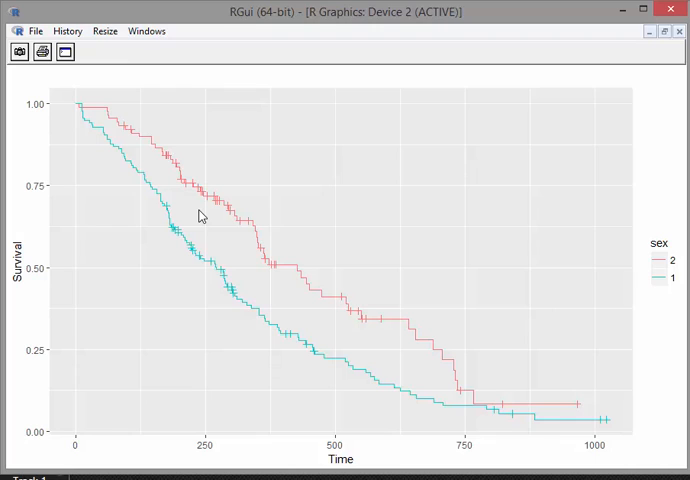
mouse_move(260, 234)
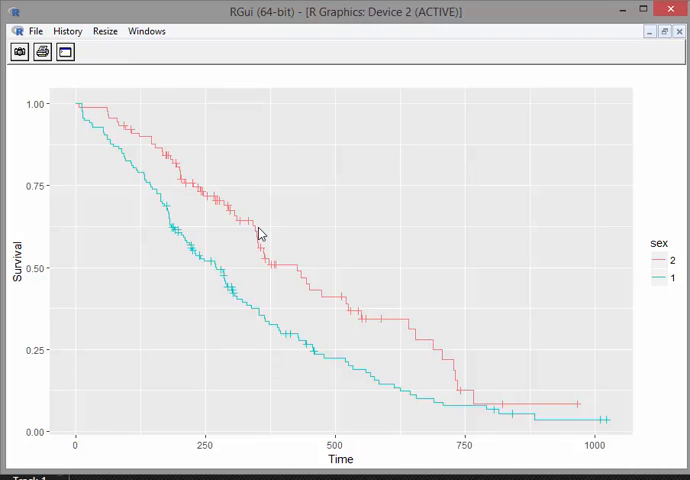
mouse_move(678, 36)
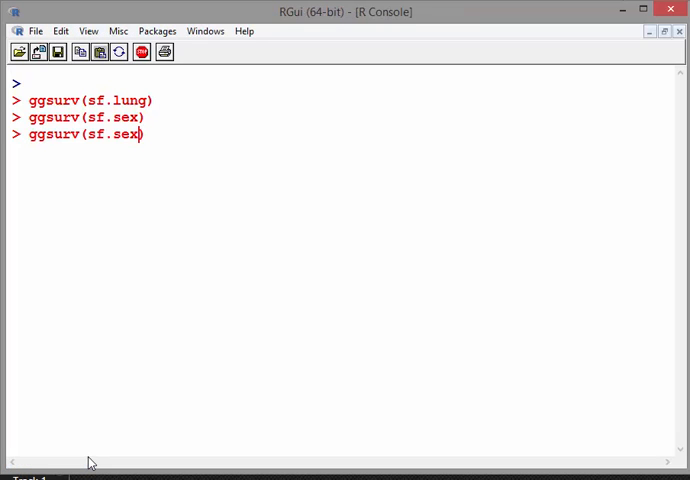
Edit the recalled command to ggsurv(sf.kid) and plot kidney survival by disease.
key(BackSpace)
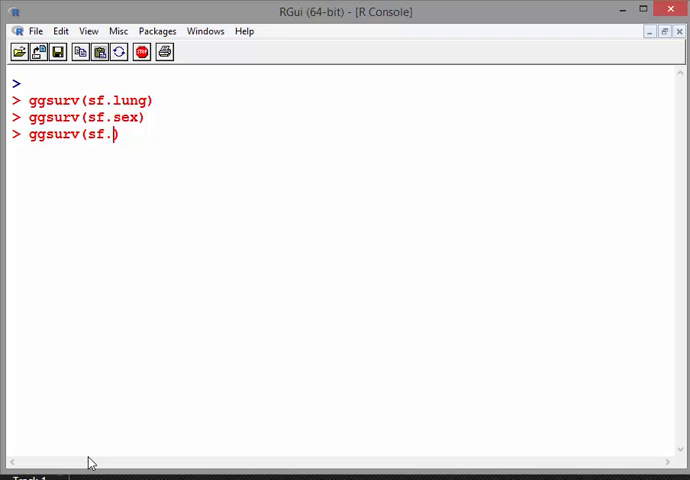
text(kid)
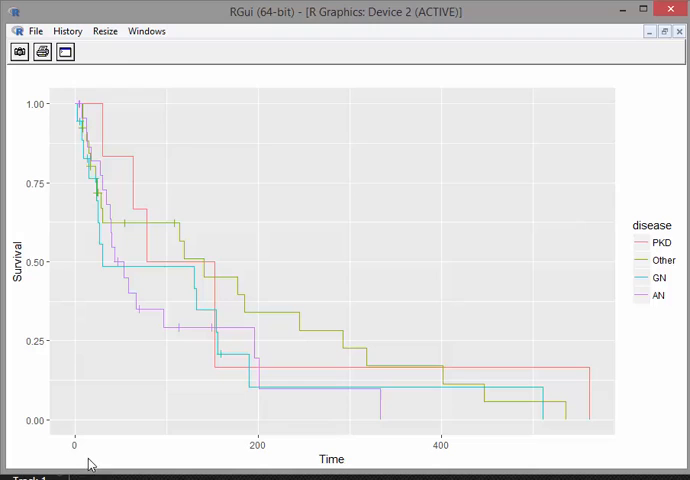
mouse_move(300, 320)
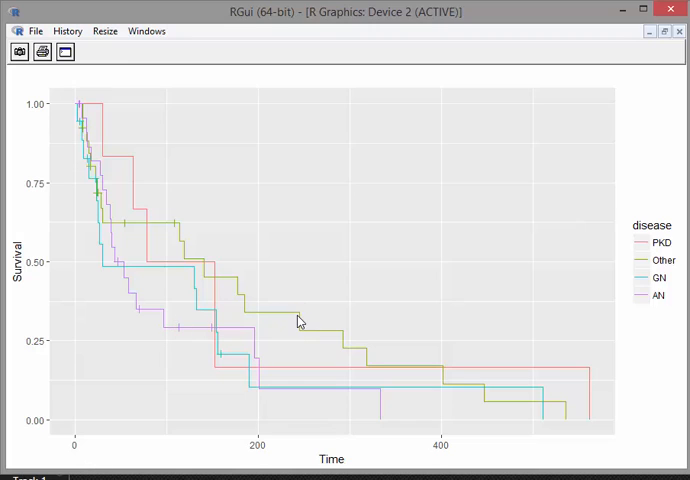
mouse_move(164, 332)
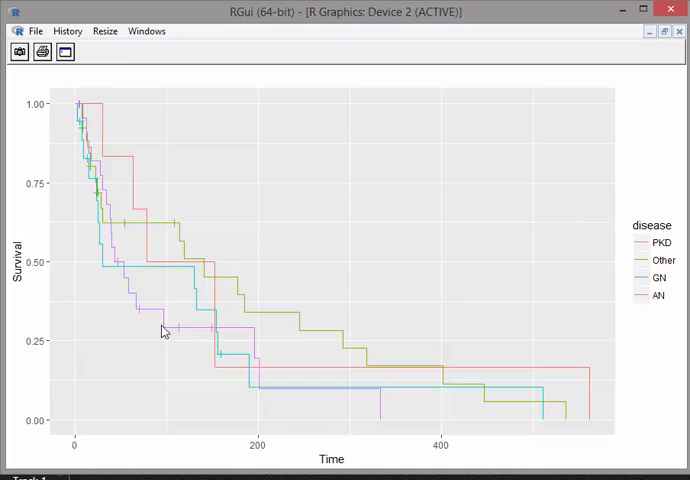
mouse_move(262, 266)
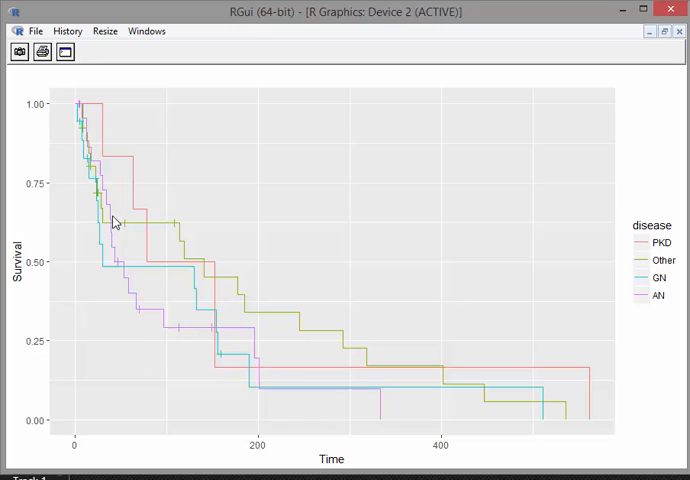
mouse_move(144, 312)
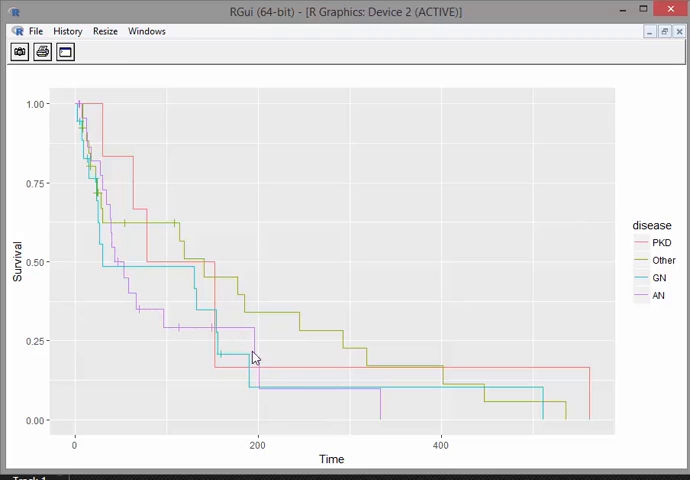
mouse_move(354, 408)
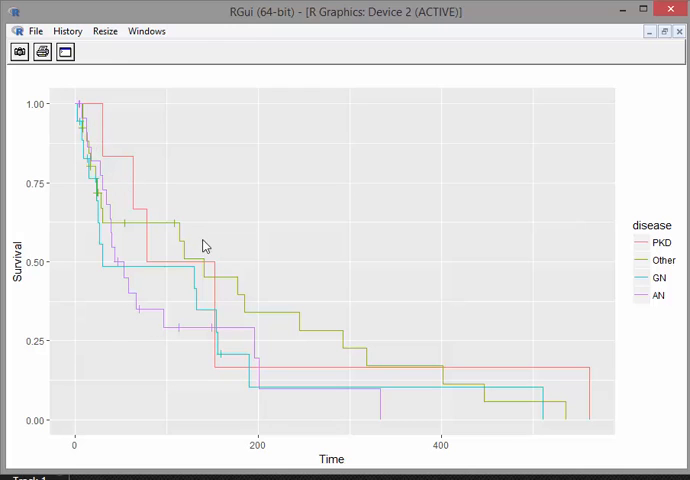
mouse_move(304, 322)
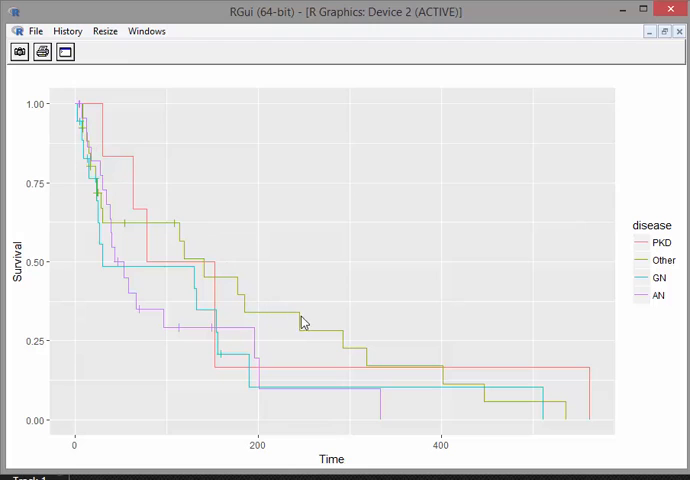
mouse_move(408, 370)
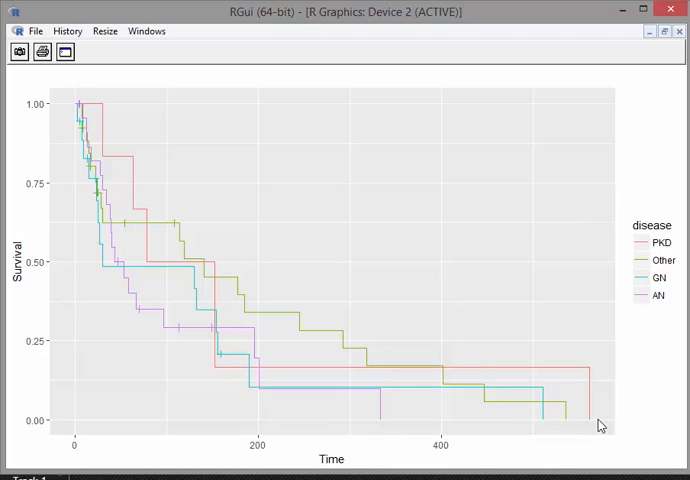
mouse_move(588, 272)
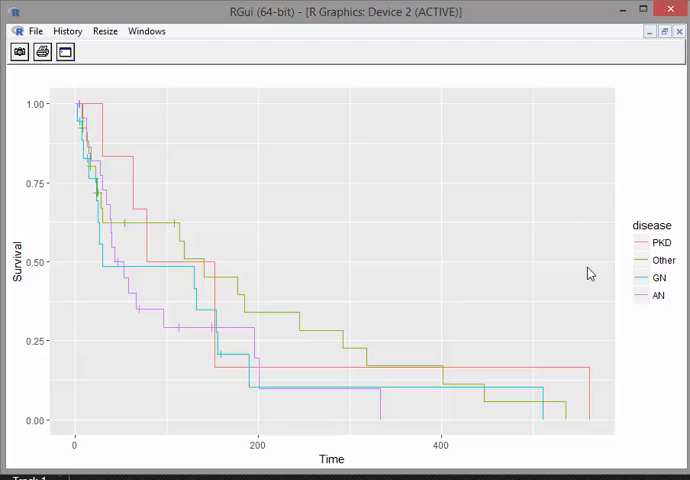